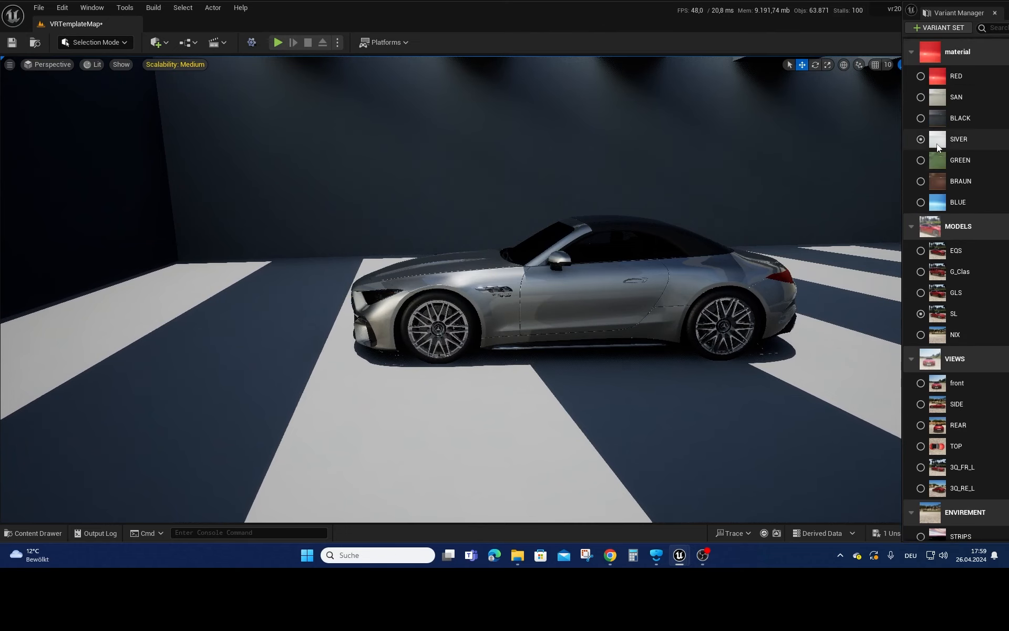
Step: Cycle the SL car's paint variants through RED, SAN, BLACK, SIVER and BRAUN
left_click(921, 75)
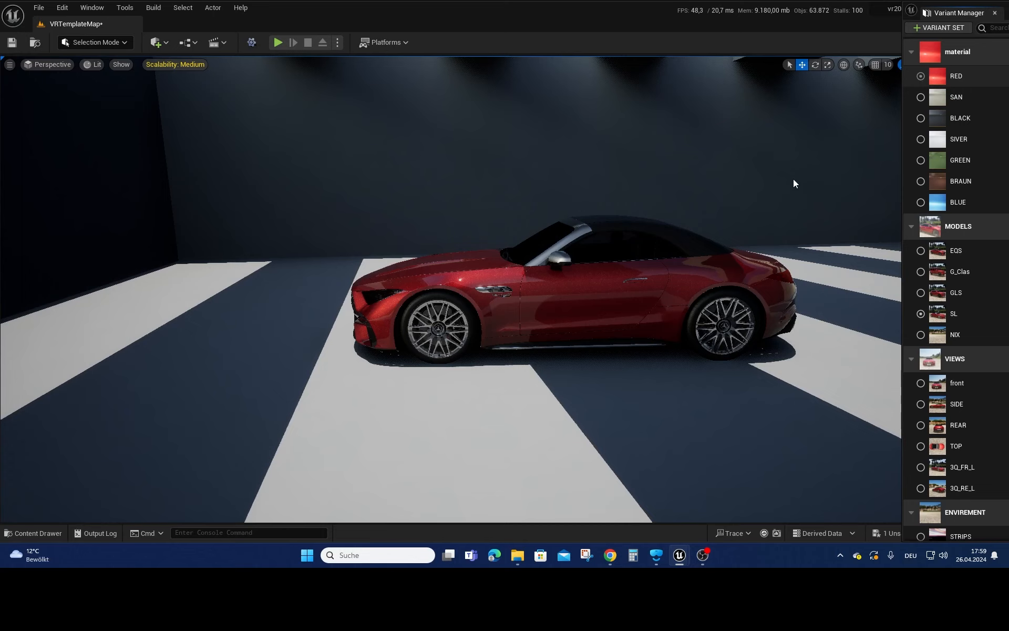
left_click(921, 97)
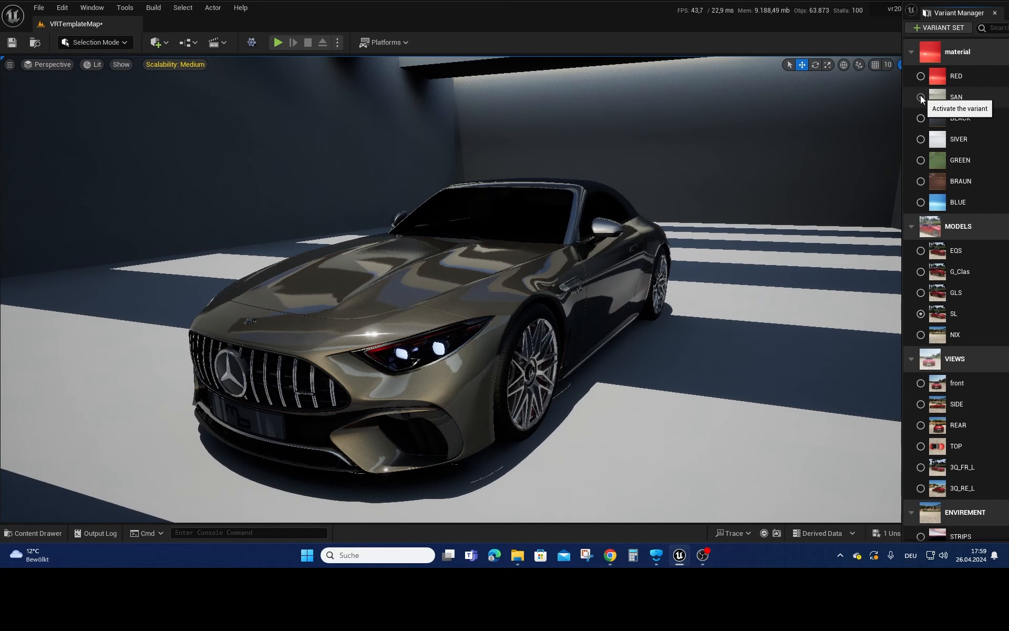
left_click(920, 118)
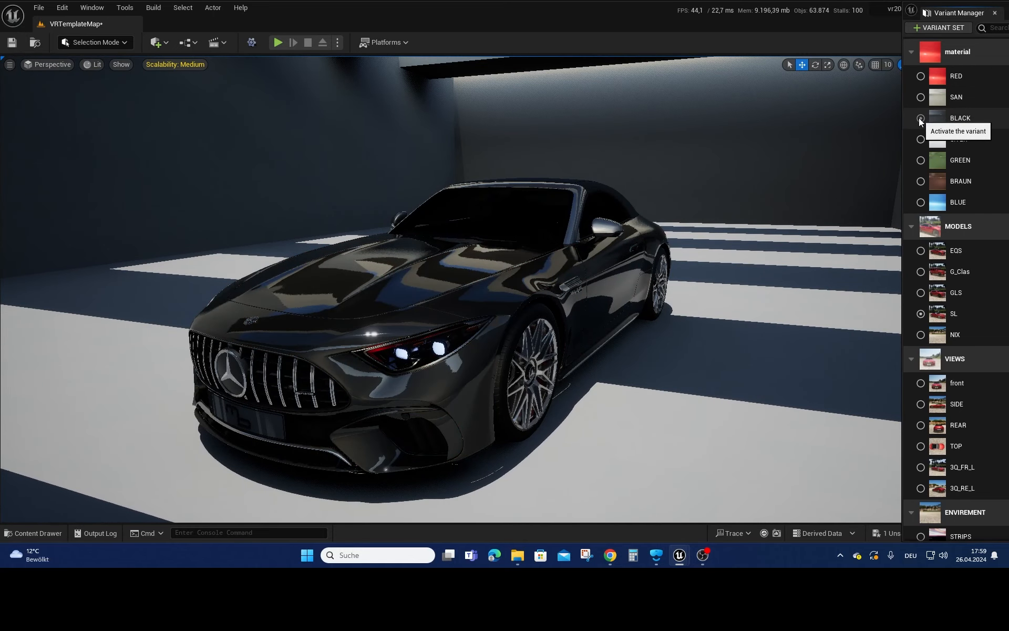
left_click(920, 139)
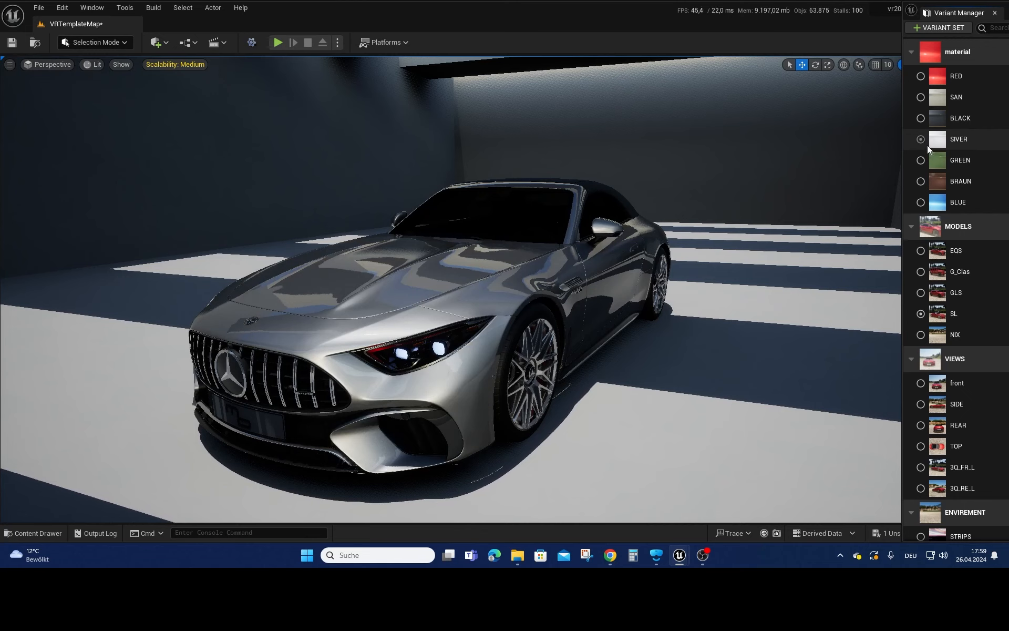
left_click(920, 181)
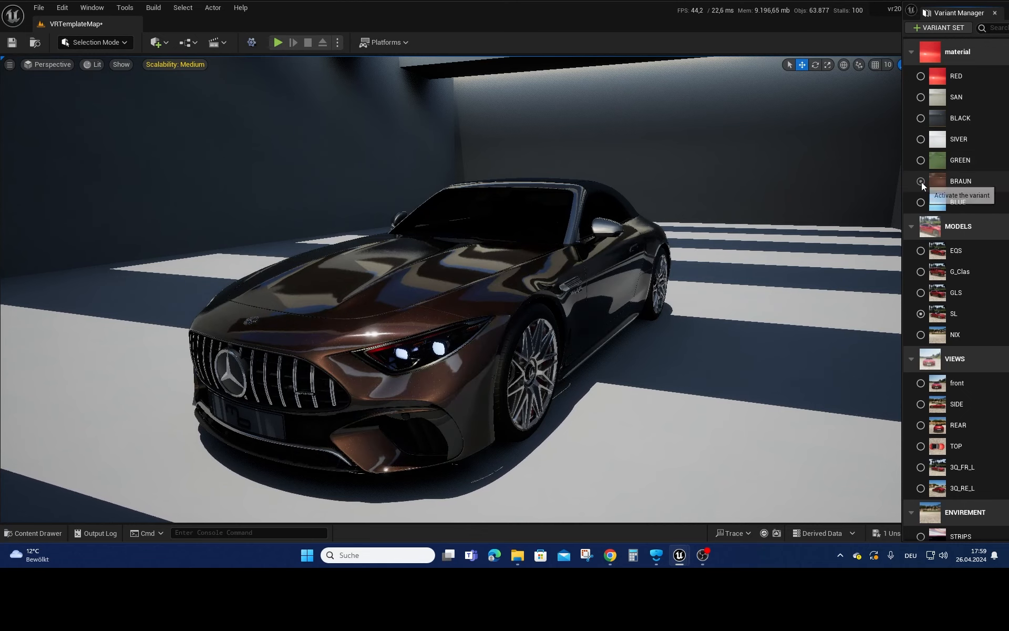
left_click(921, 202)
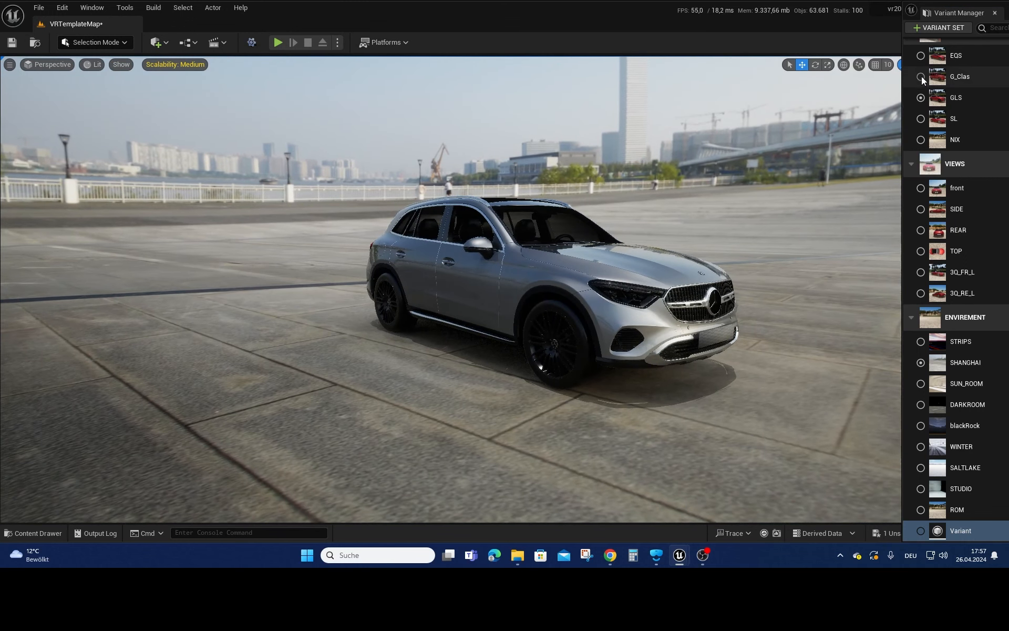
Step: Switch the MODELS variant to G_Clas, then to EQS
left_click(920, 77)
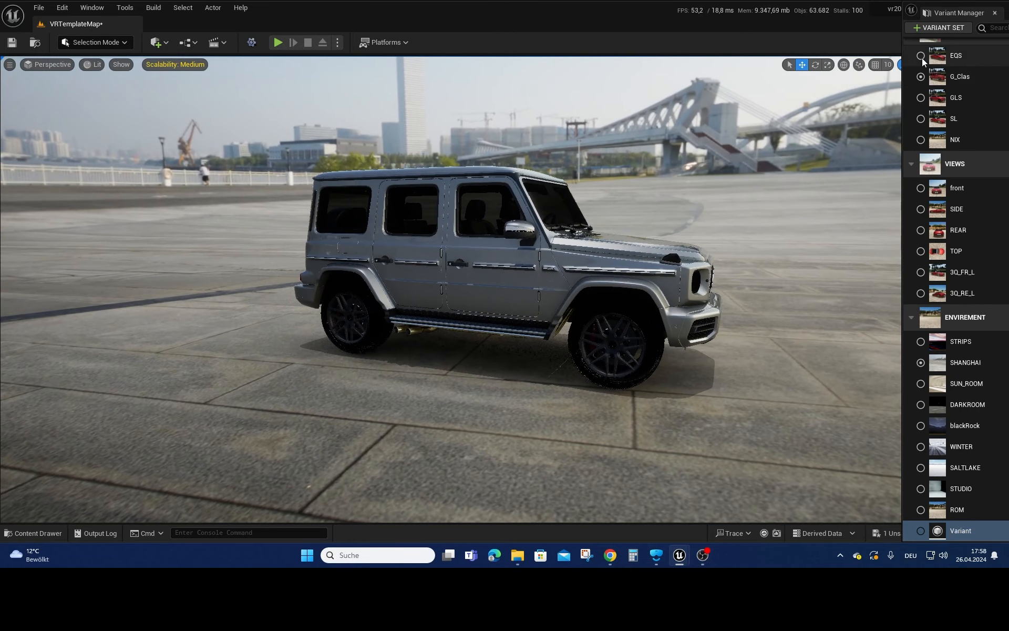
left_click(921, 56)
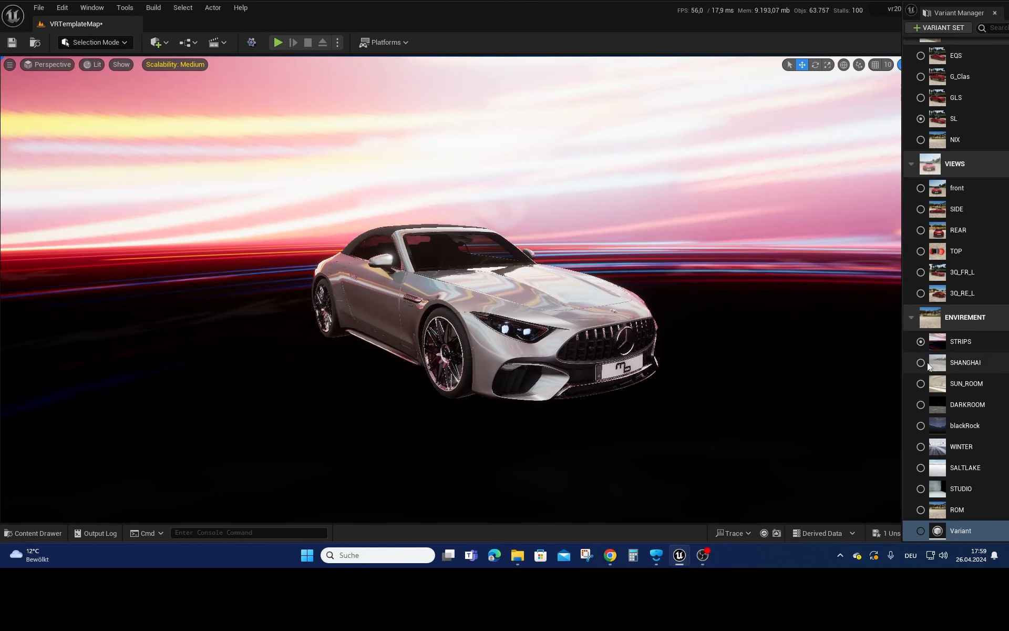
Step: Set the ENVIREMENT variant to SHANGHAI, then to SUN_ROOM
left_click(921, 362)
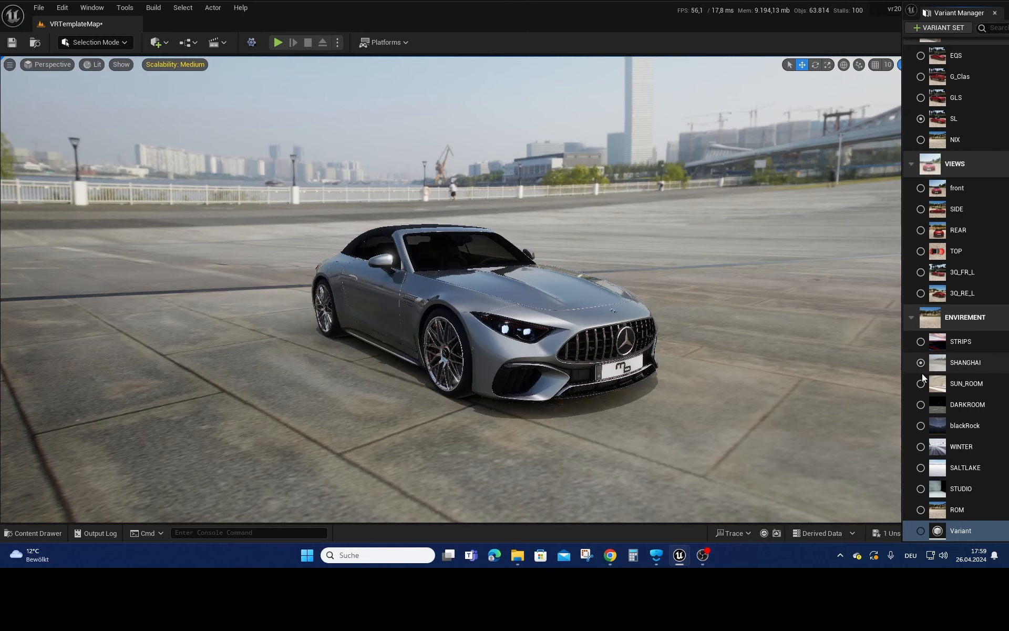
left_click(921, 384)
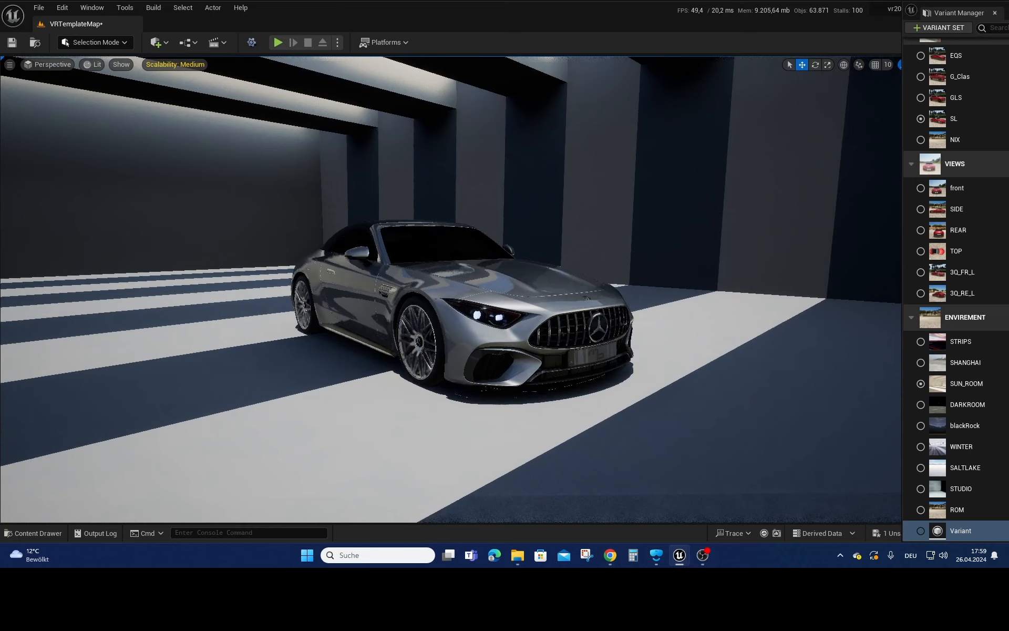